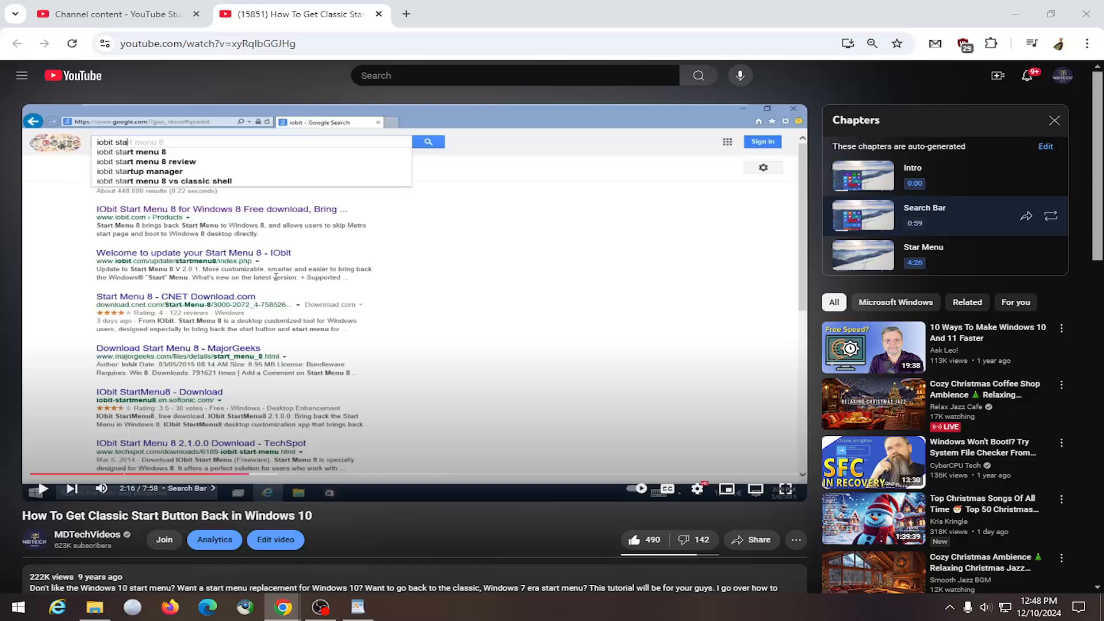
{"action": "mouse_move", "coordinate": [662, 486]}
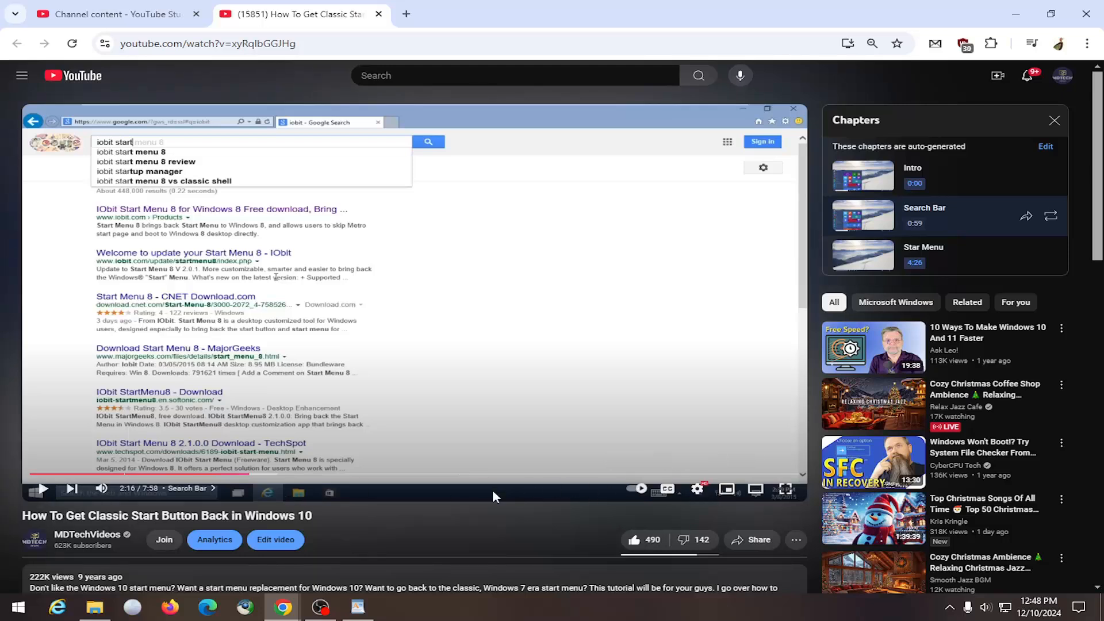
Step: Open the paused tutorial video's settings menu from the gear icon
{"action": "left_click", "coordinate": [697, 488]}
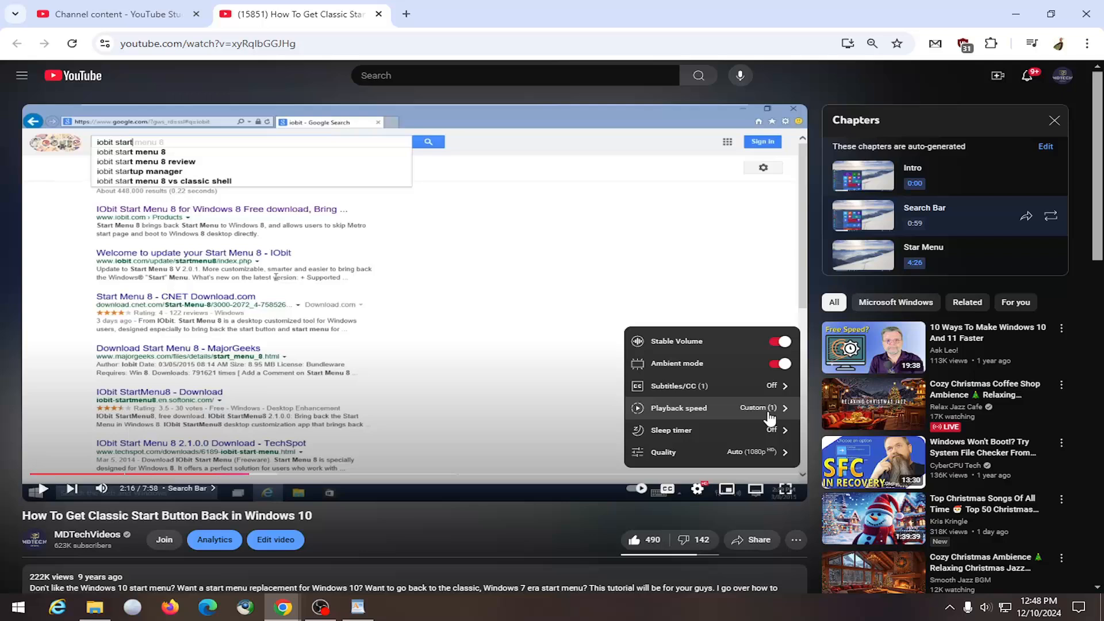
Step: Show the playback speed submenu with the Custom 1x slider and preset speeds
{"action": "left_click", "coordinate": [679, 408]}
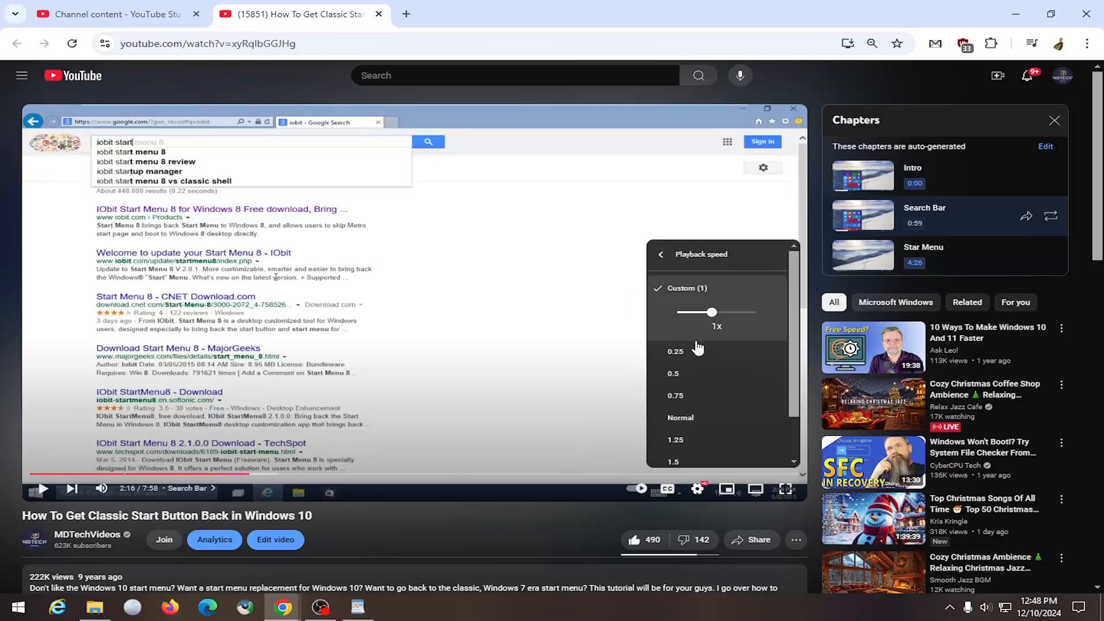
{"action": "mouse_move", "coordinate": [696, 359]}
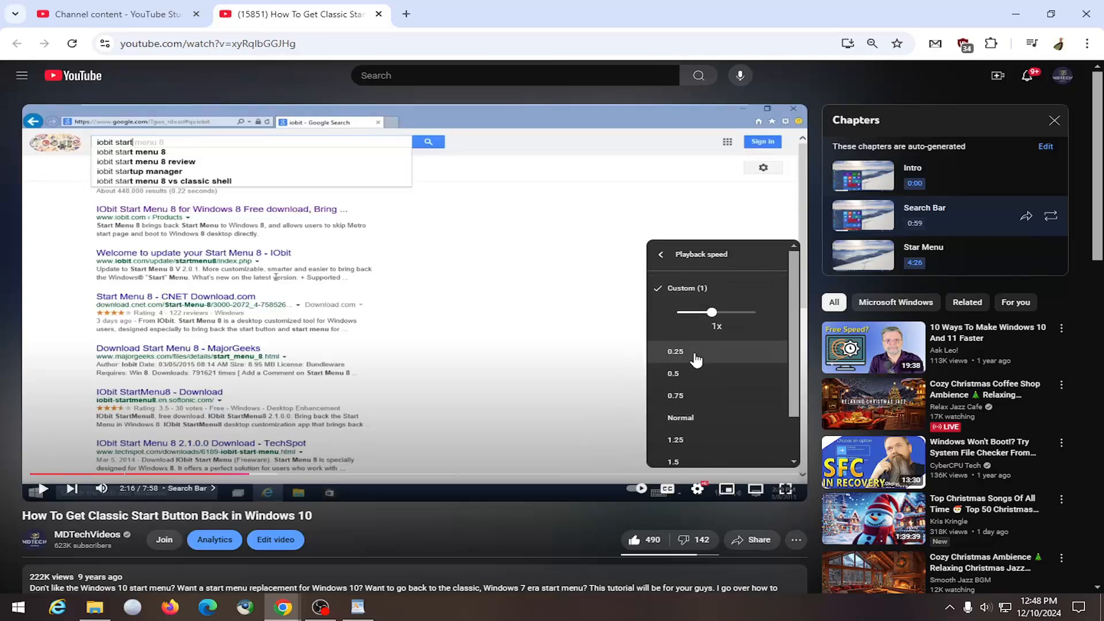
{"action": "scroll", "scroll_direction": "down", "scroll_amount": 3}
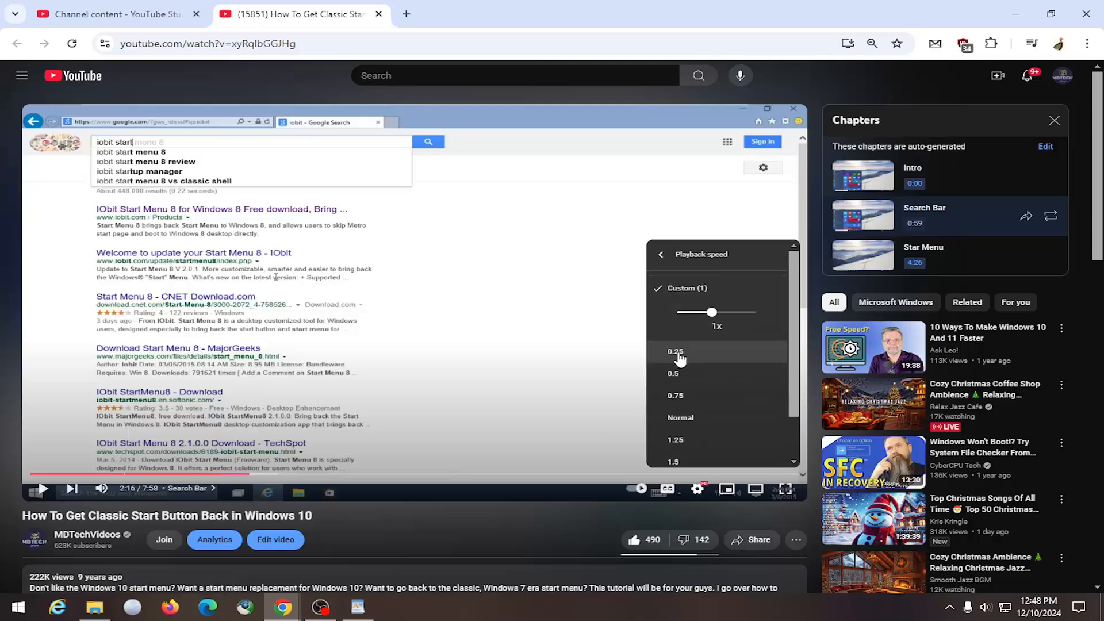
{"action": "mouse_move", "coordinate": [677, 352]}
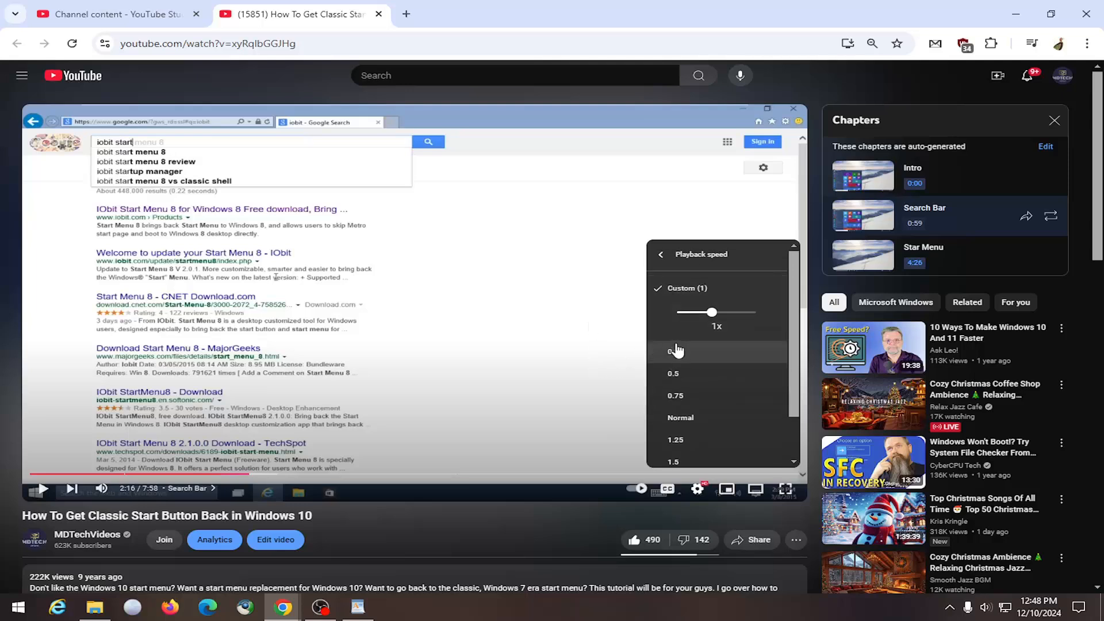
Step: Drag the custom speed slider up to 1.75x, then back to about 1x
{"action": "left_click_drag", "start_coordinate": [713, 311], "coordinate": [742, 312]}
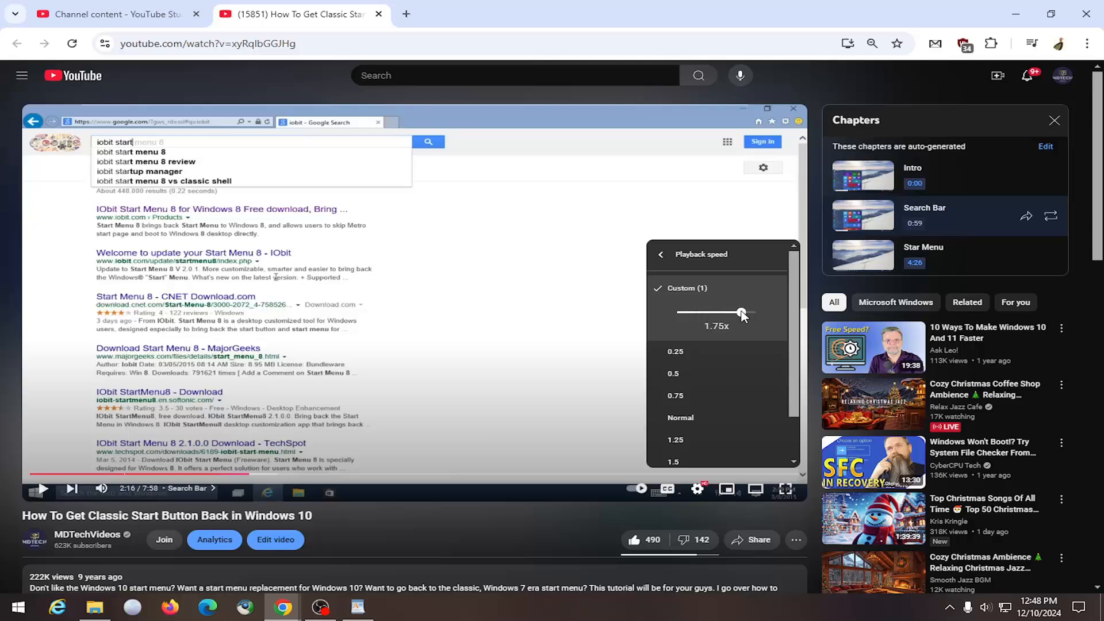
{"action": "left_click_drag", "start_coordinate": [741, 312], "coordinate": [717, 312]}
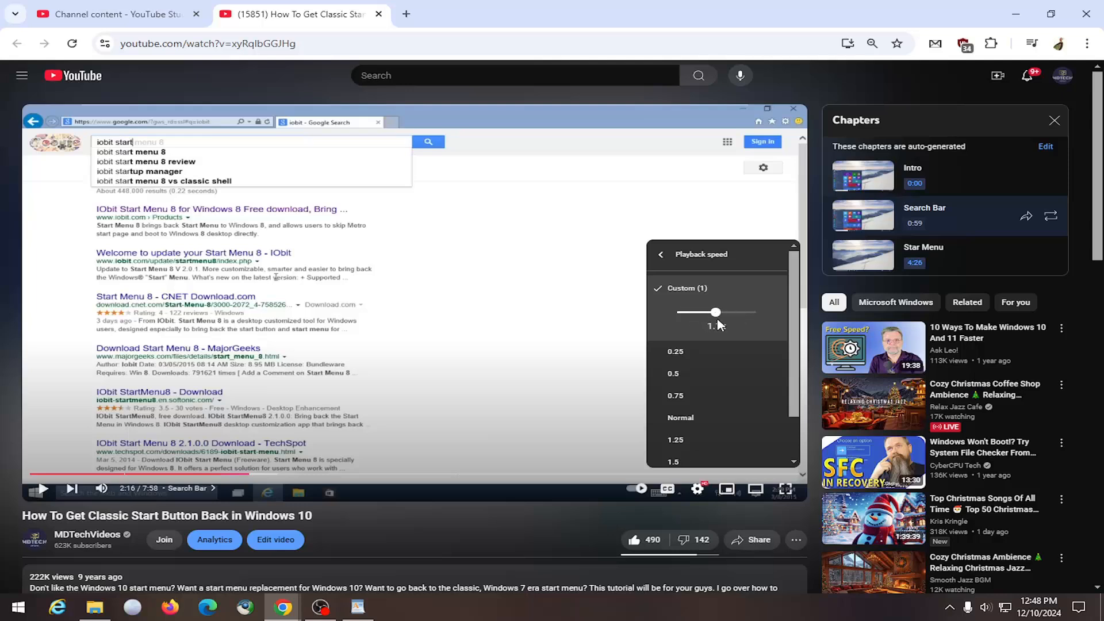